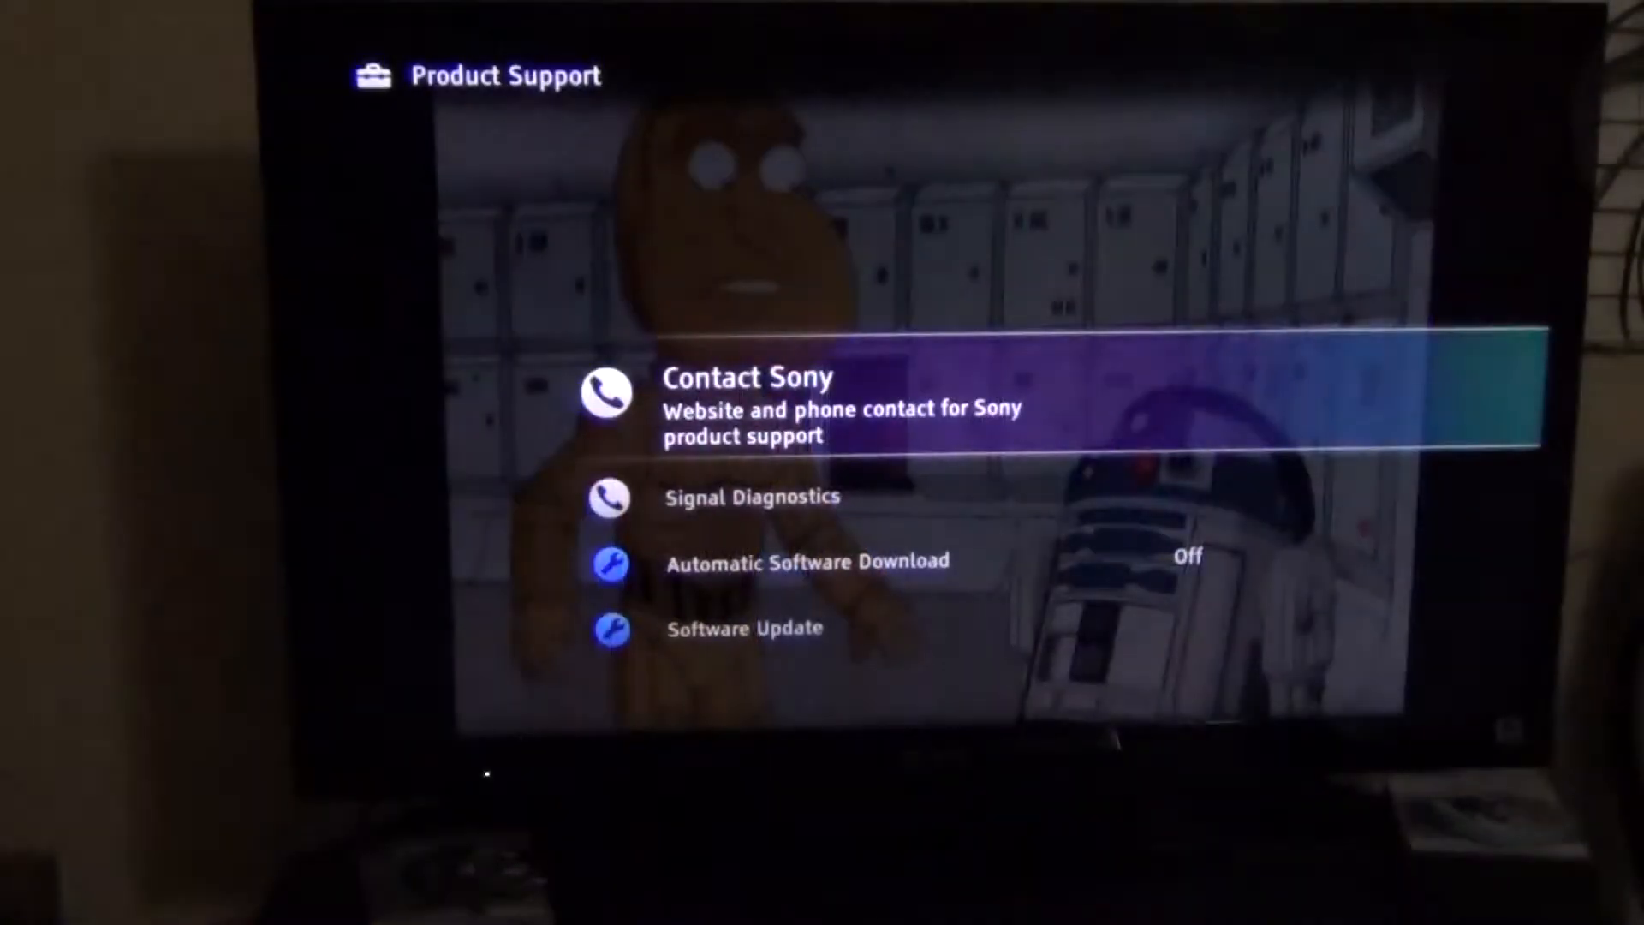
Open Signal Diagnostics from Product Support to view antenna channel 14.1's signal levels
{"action": "key", "text": "Down"}
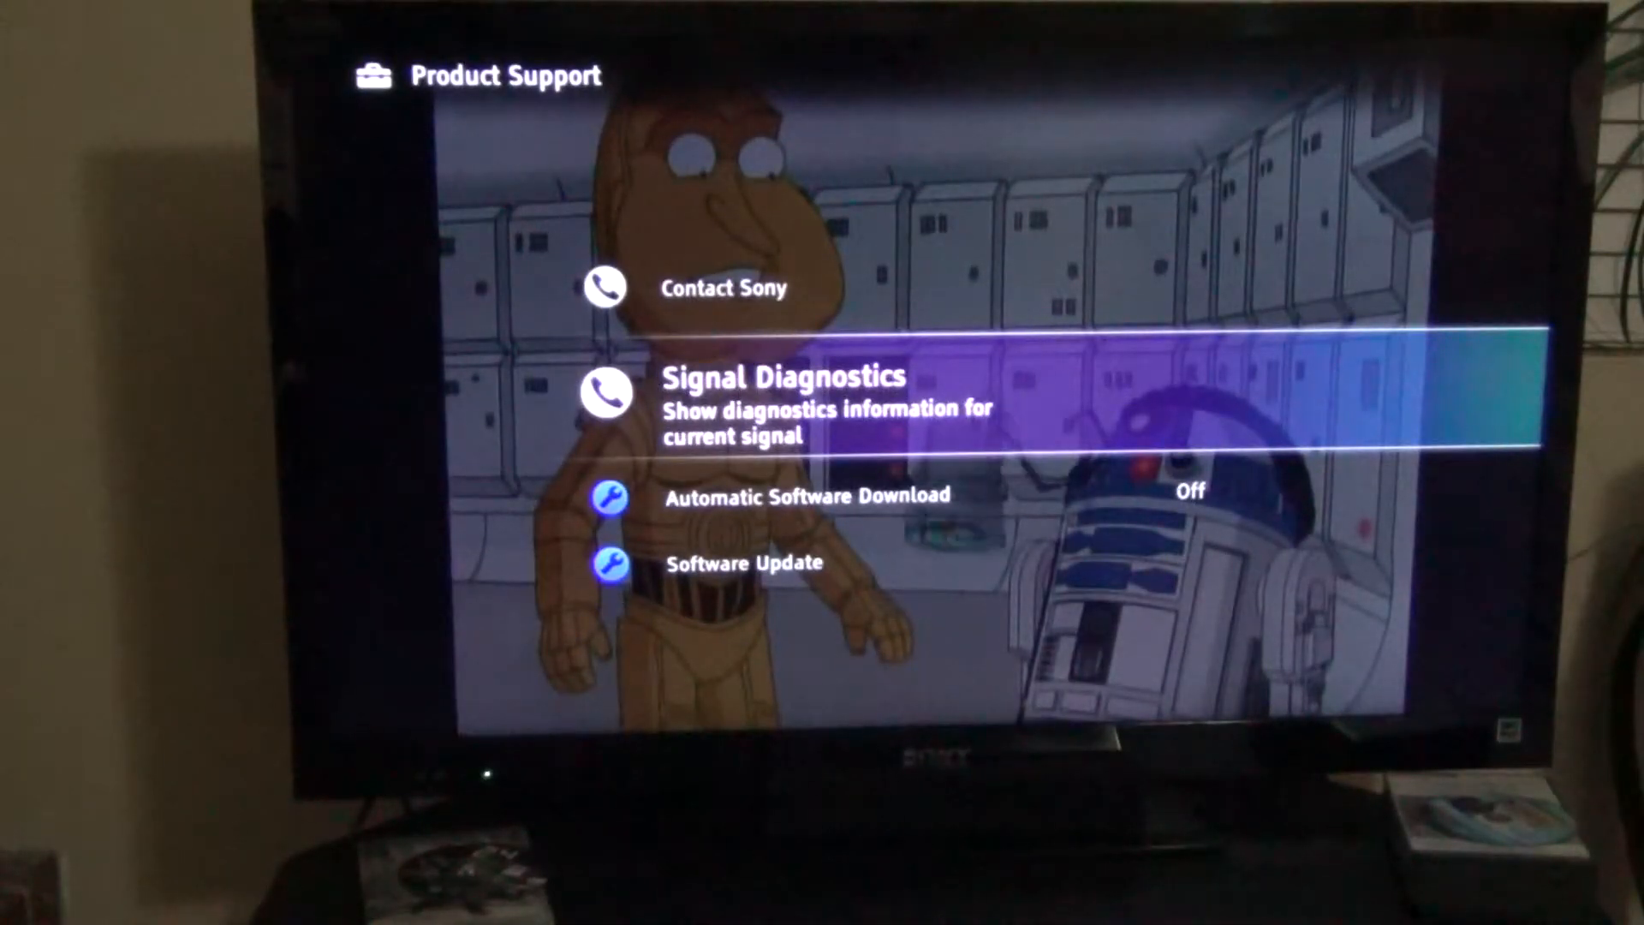
{"action": "left_click", "coordinate": [785, 403]}
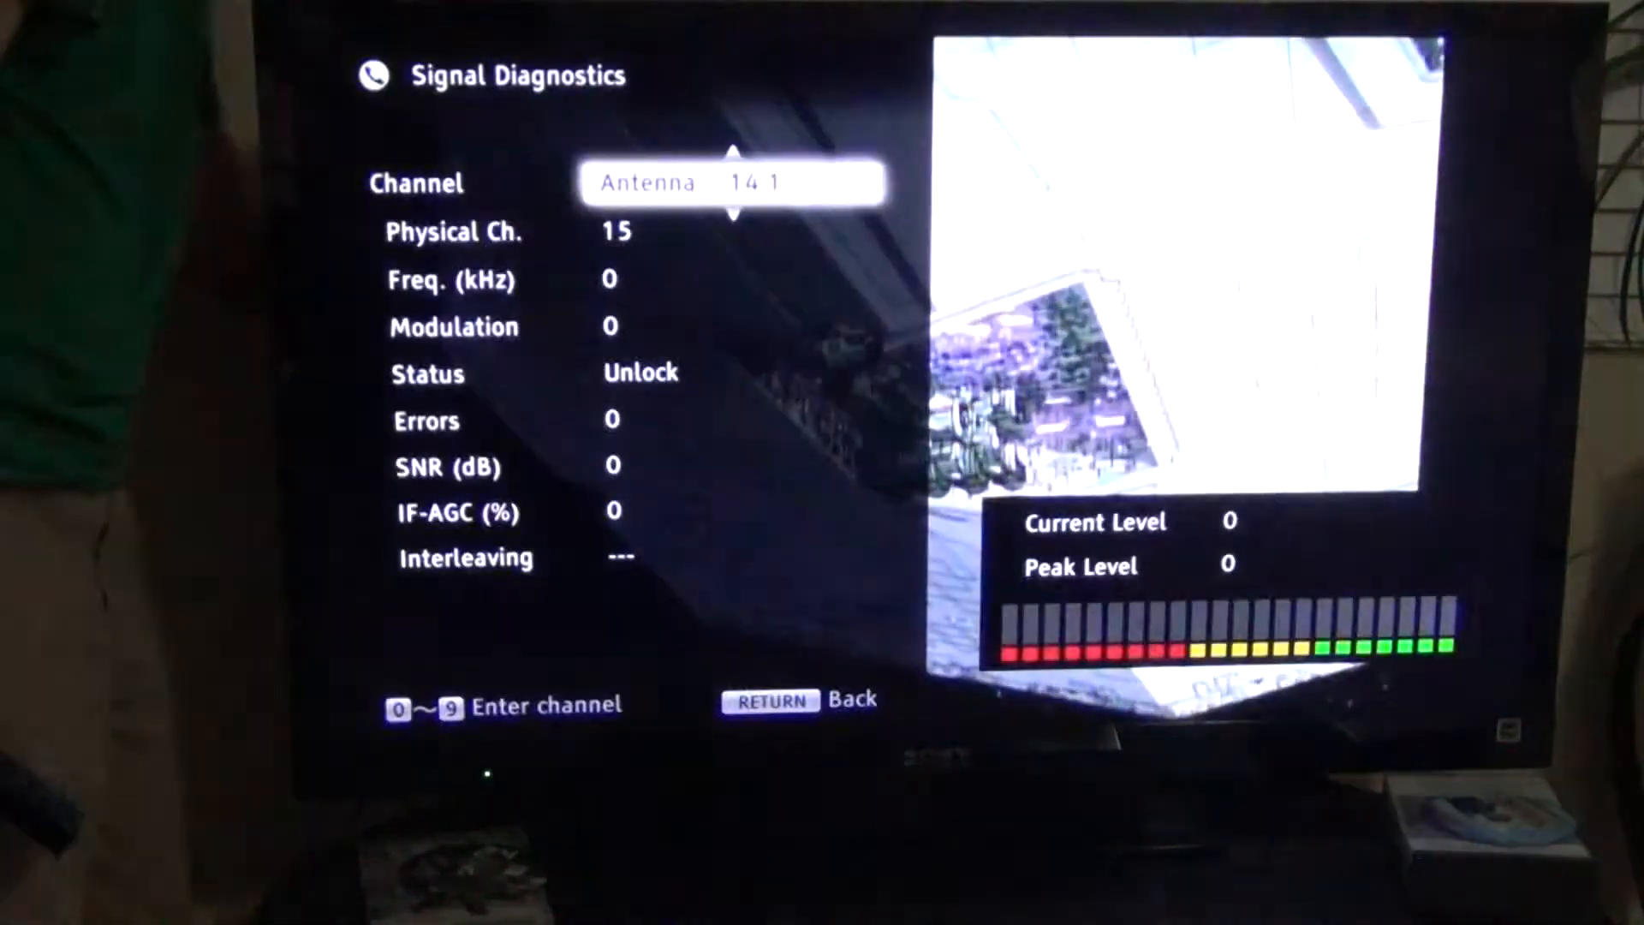